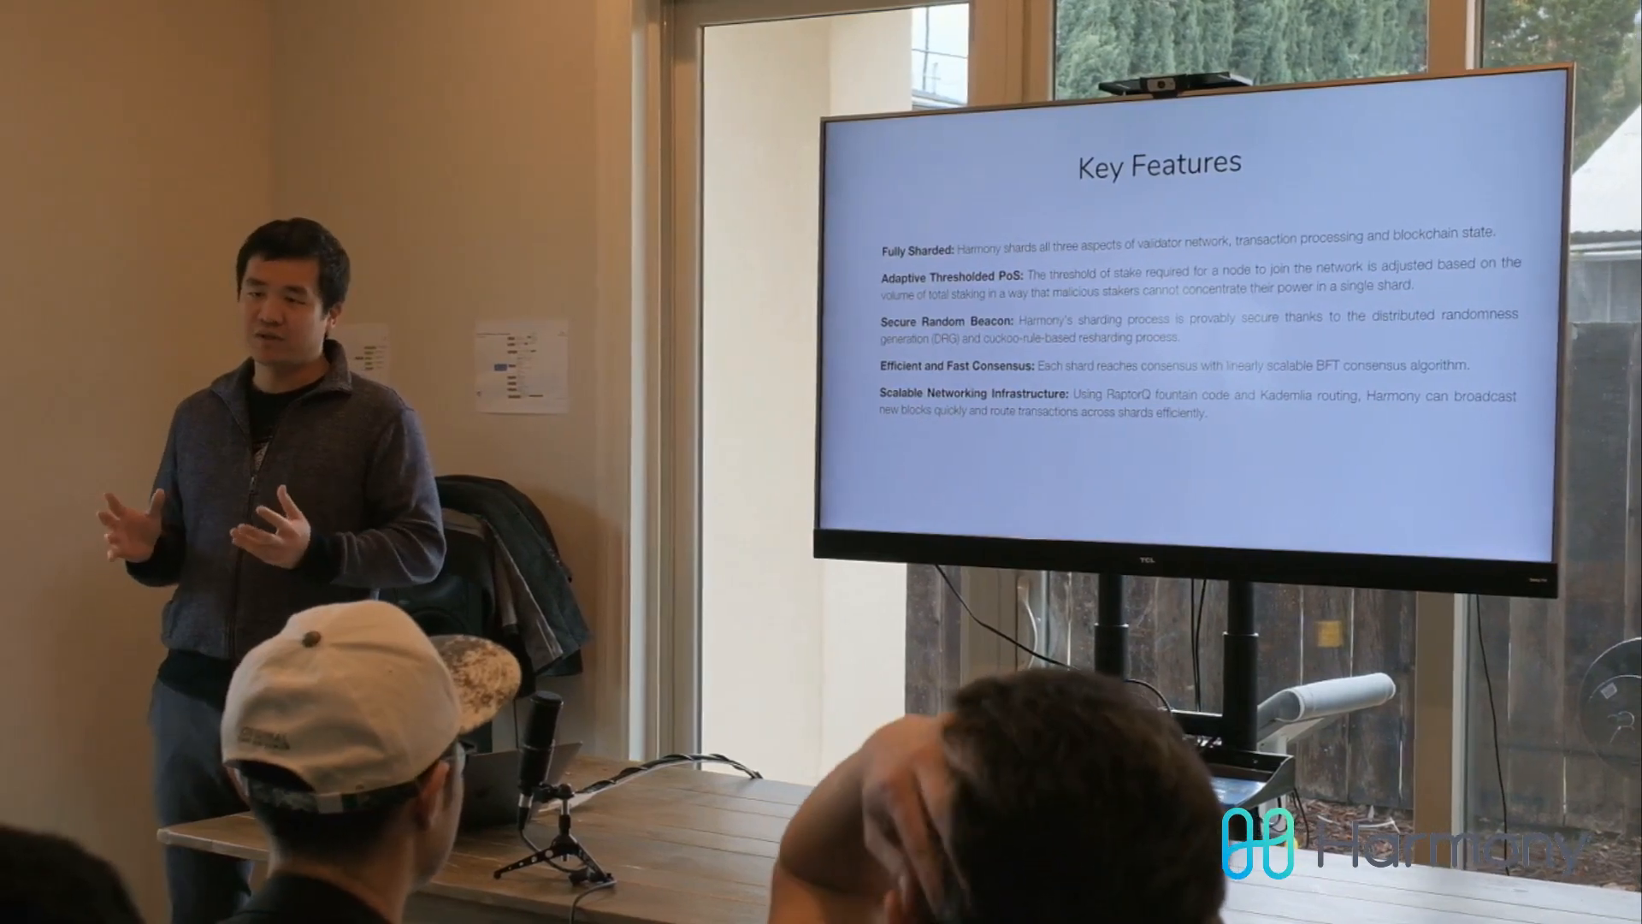
key("right")
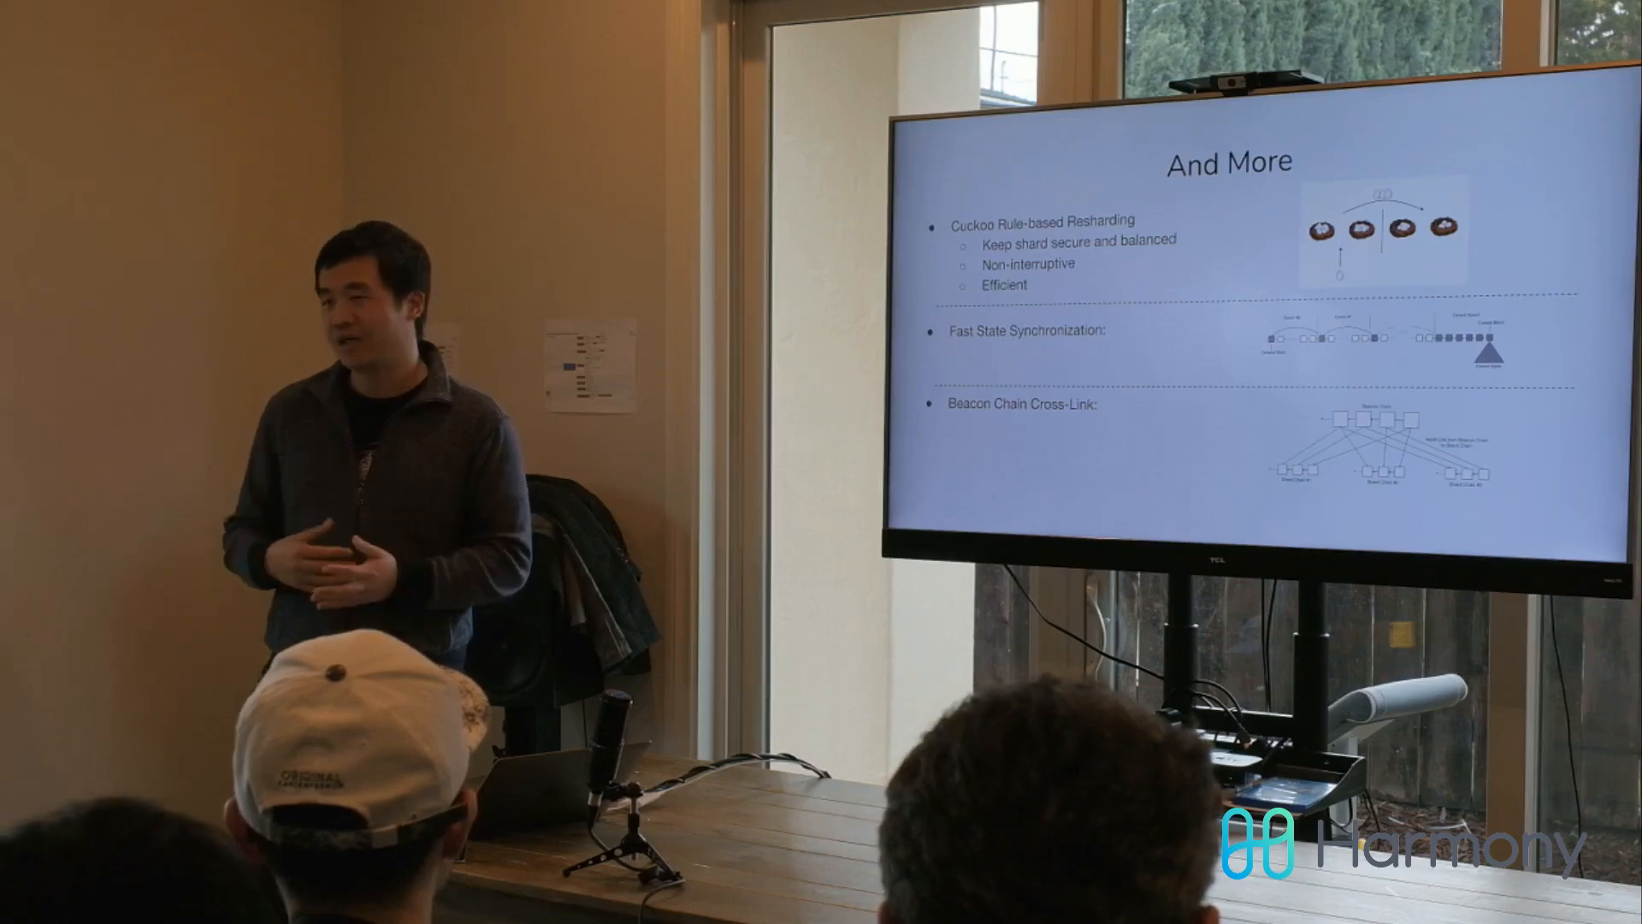